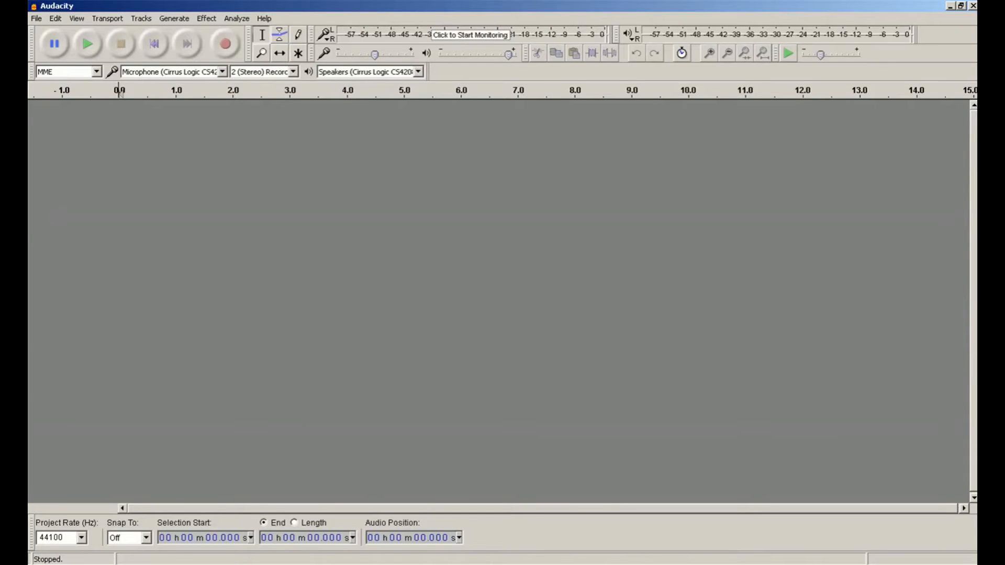
Step: Load the ss_48k_32b_stereo.wav song into Audacity
click(36, 18)
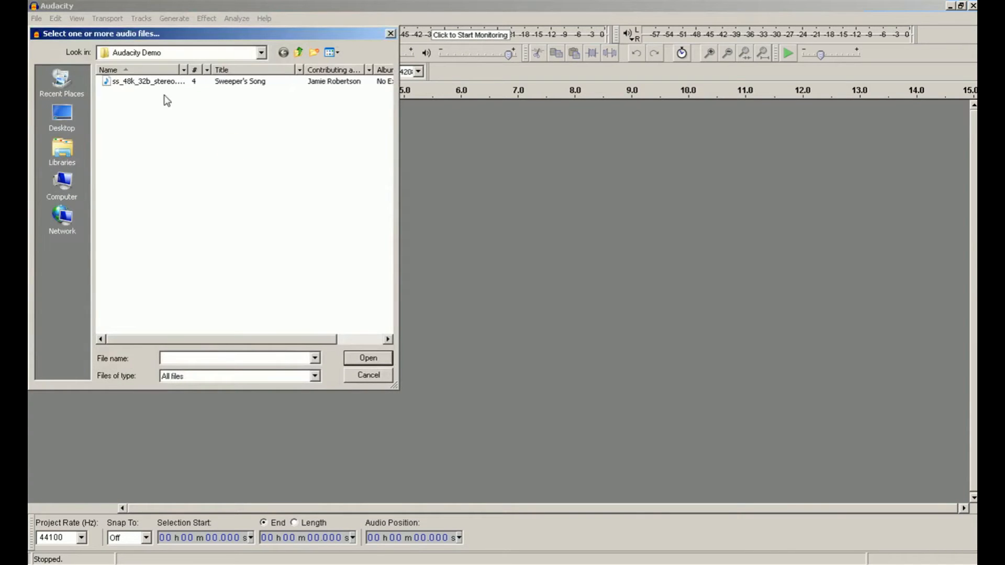
click(367, 358)
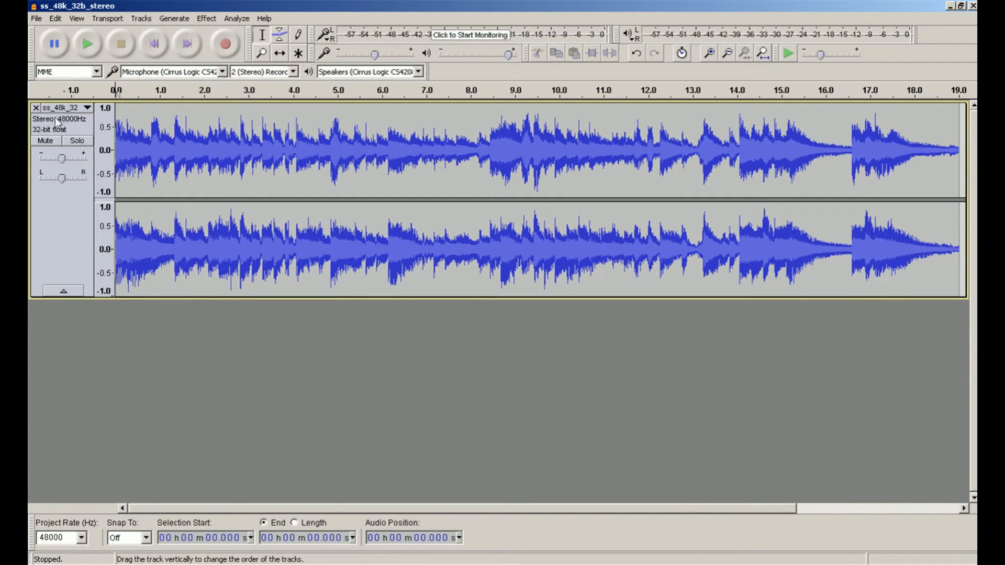
Step: Set the project rate to 44100 Hz
click(81, 537)
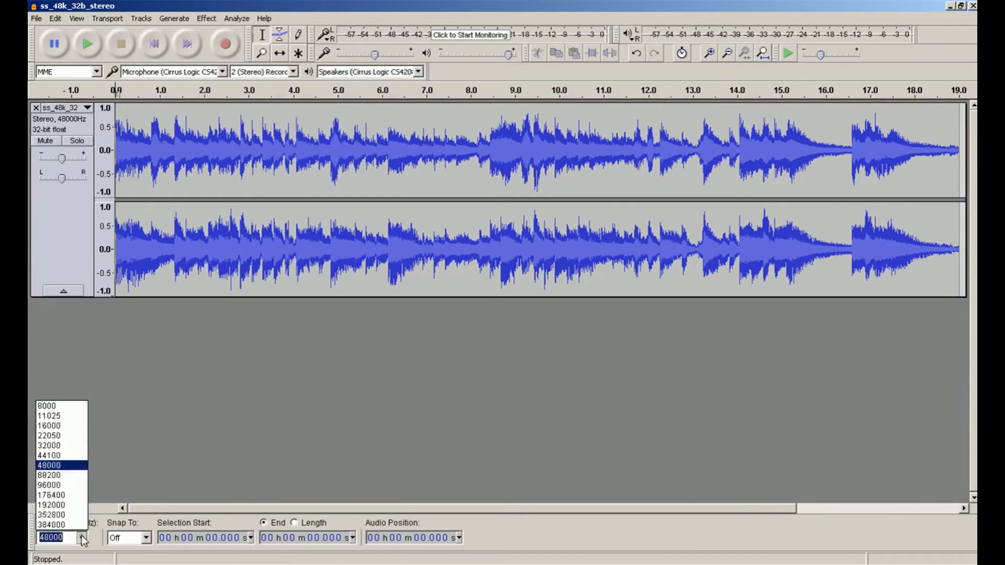
click(49, 455)
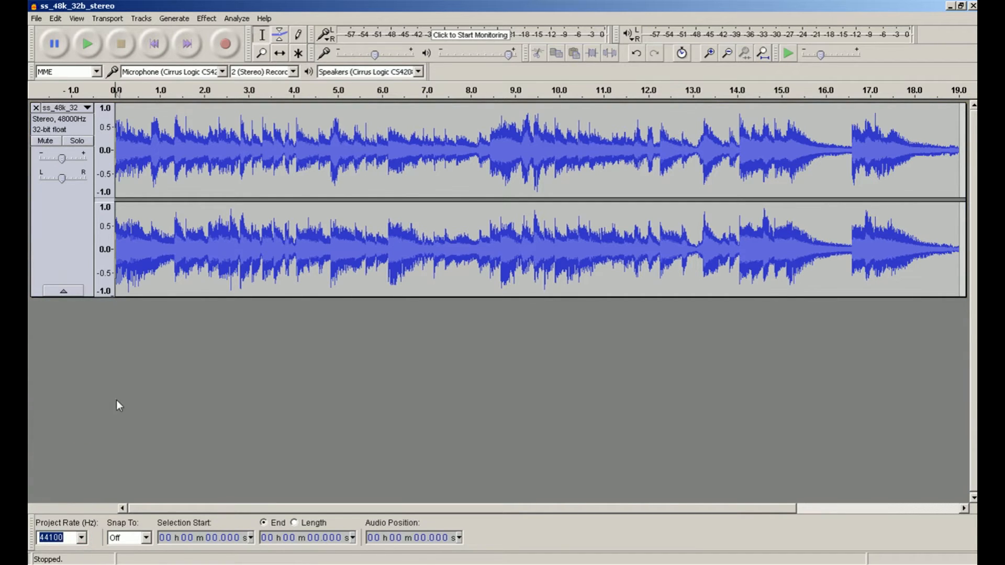
click(36, 18)
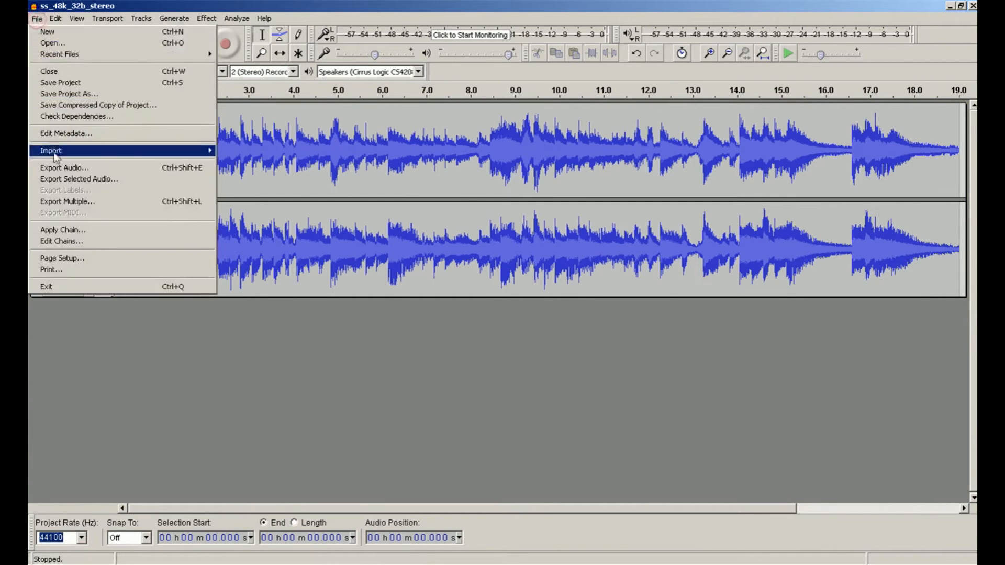
Step: Export the audio as ss_441k_16b_stereo.wav in WAV signed 16-bit PCM format
click(64, 168)
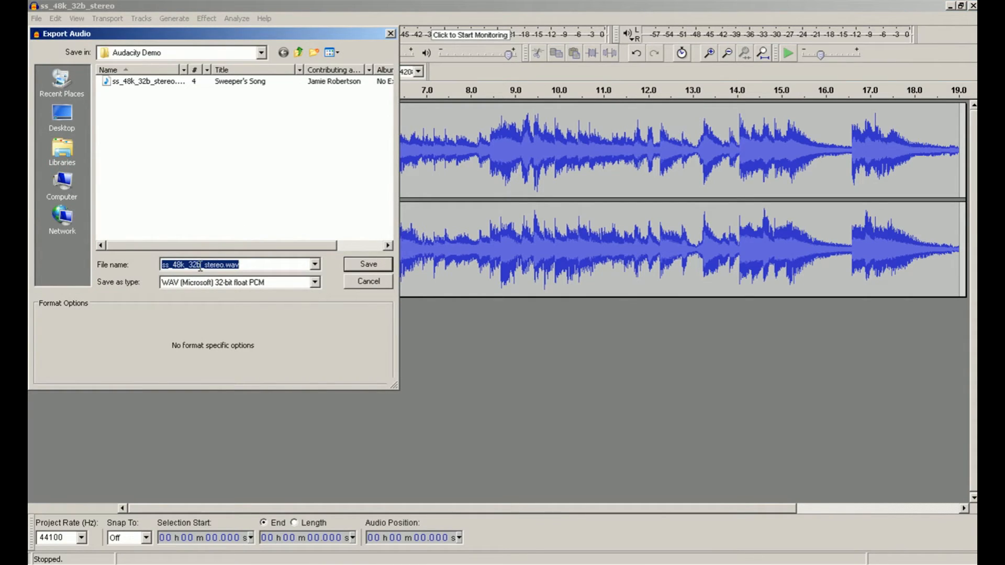
click(179, 264)
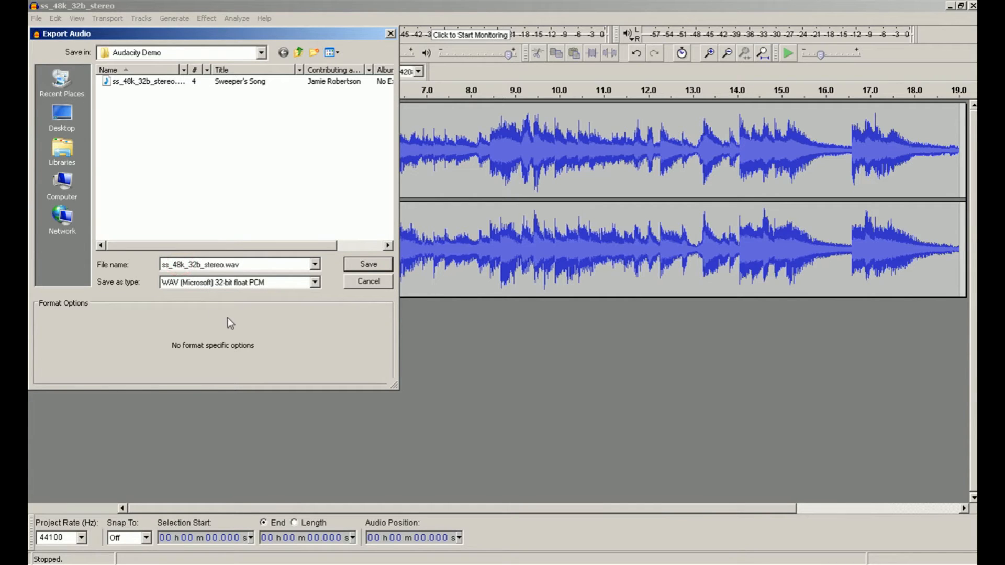
text(441)
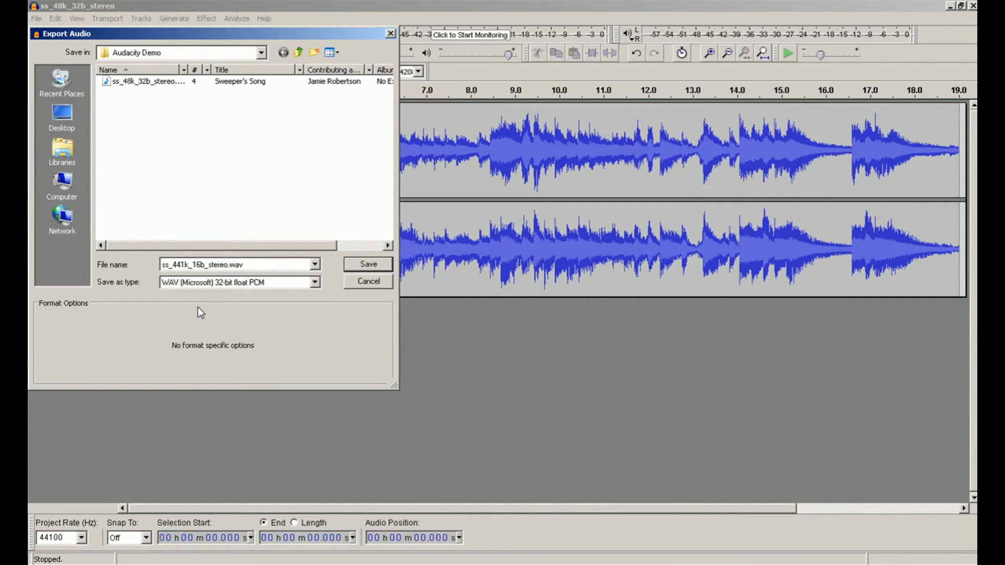
mouse_move(311, 293)
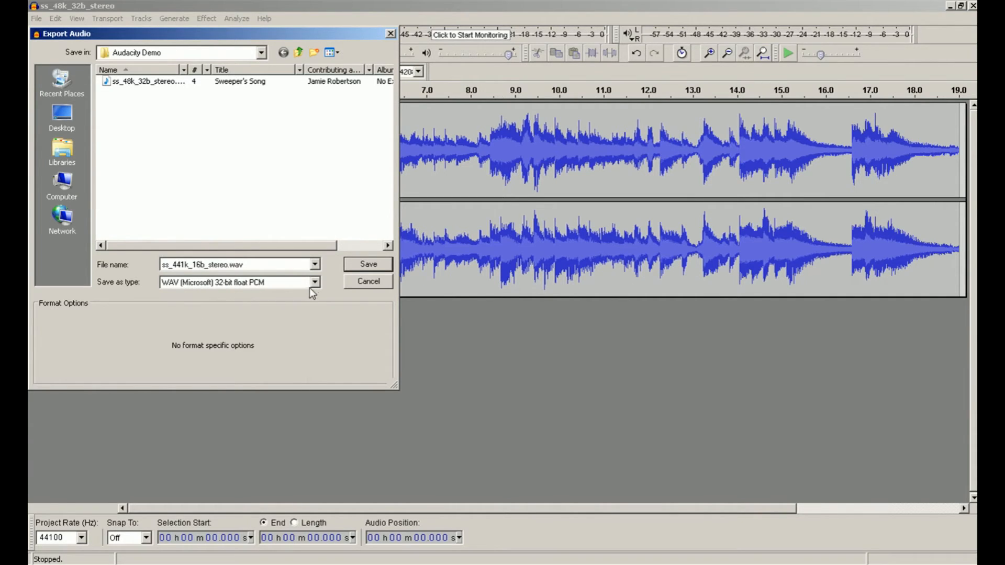
click(313, 281)
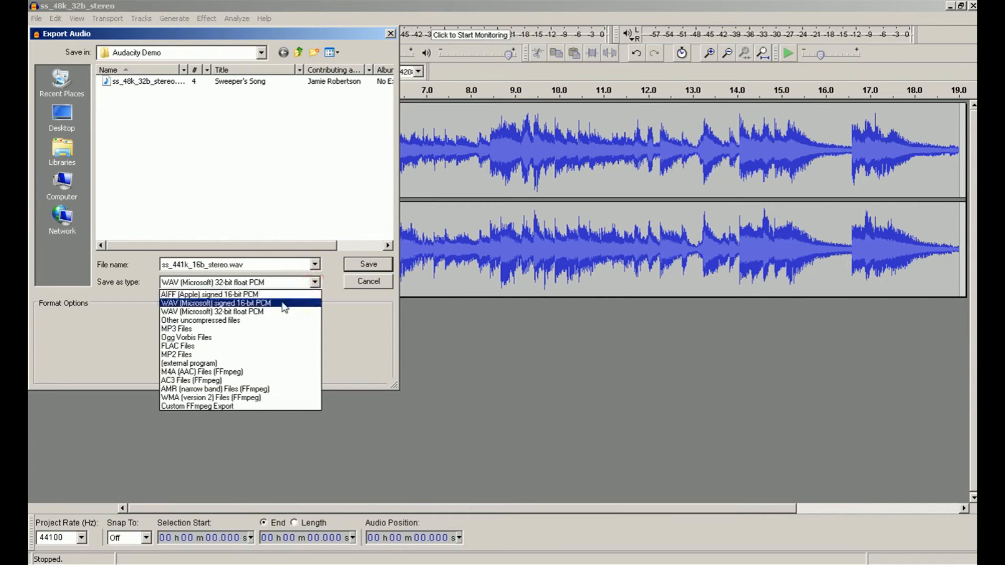
click(215, 302)
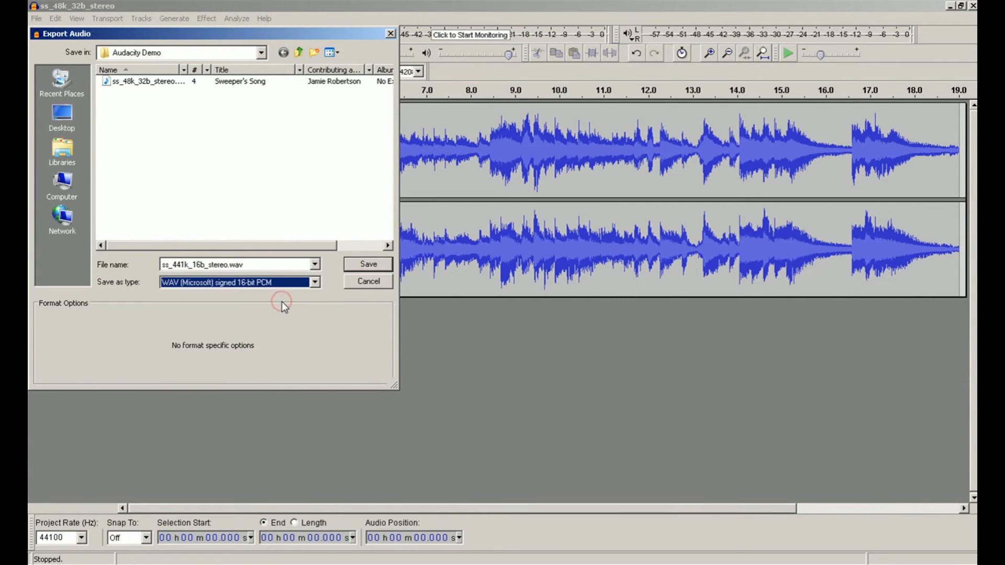
click(368, 264)
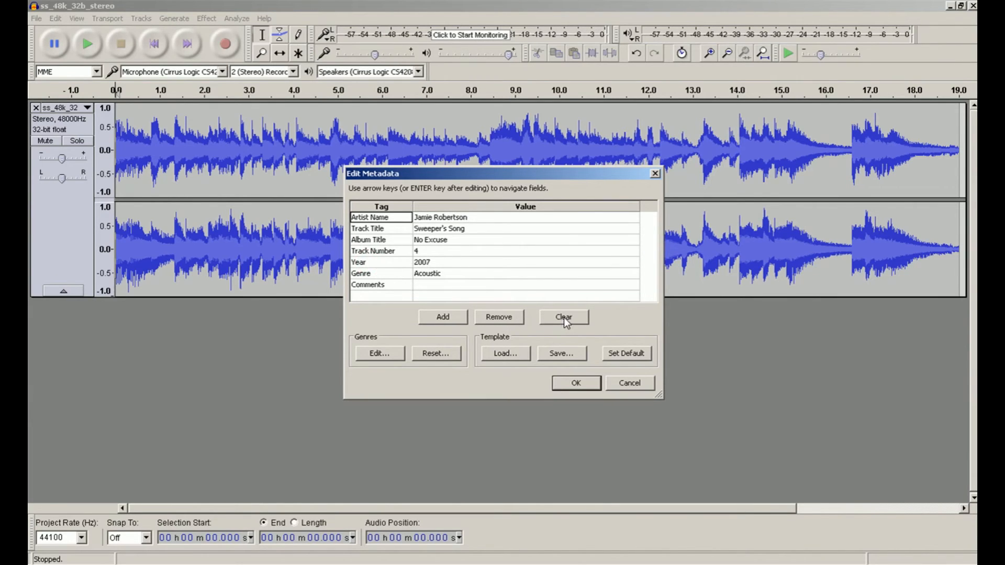
Step: Clear all metadata tags and finish the stereo export
click(564, 316)
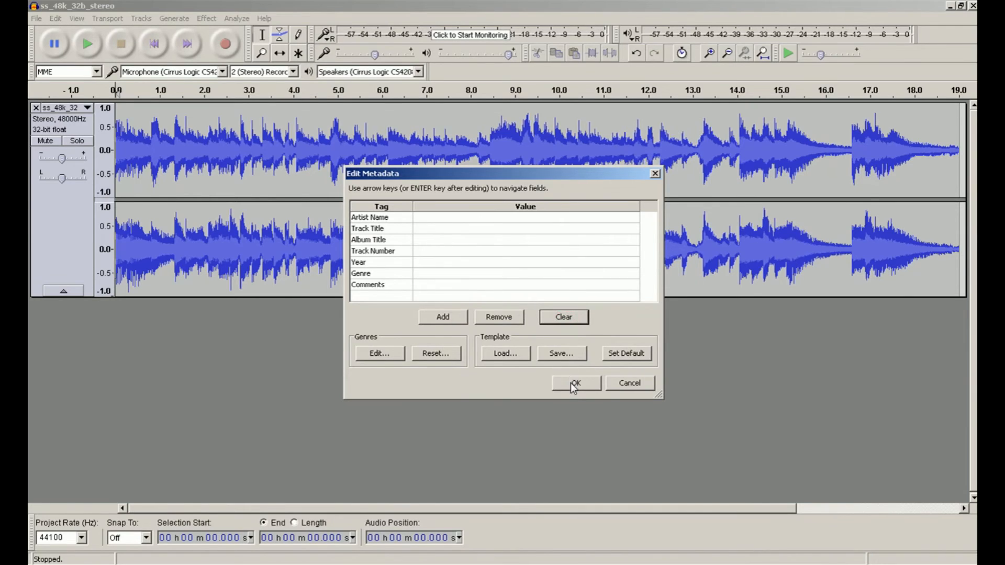
click(575, 384)
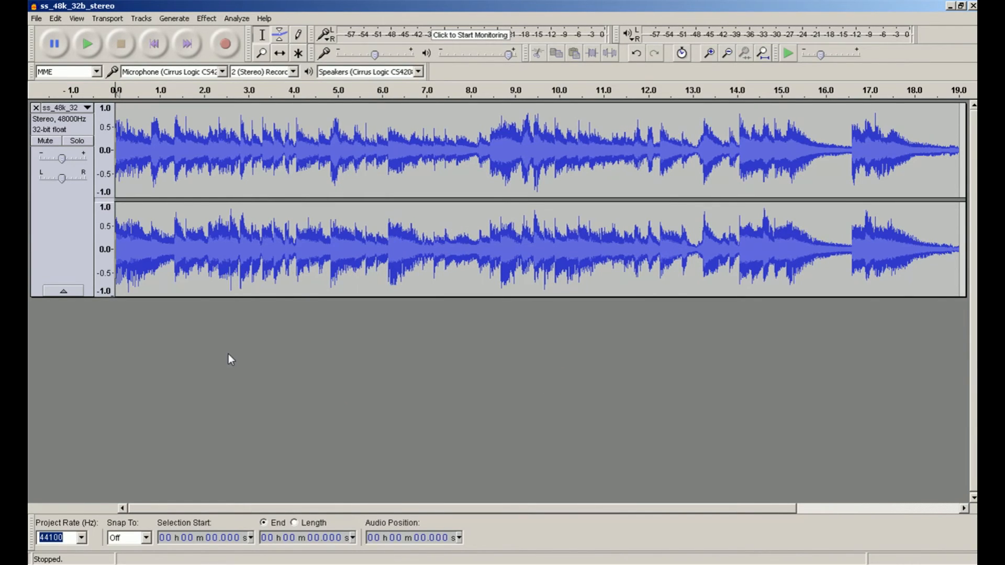
Step: Convert the stereo track to a single mono track
click(141, 17)
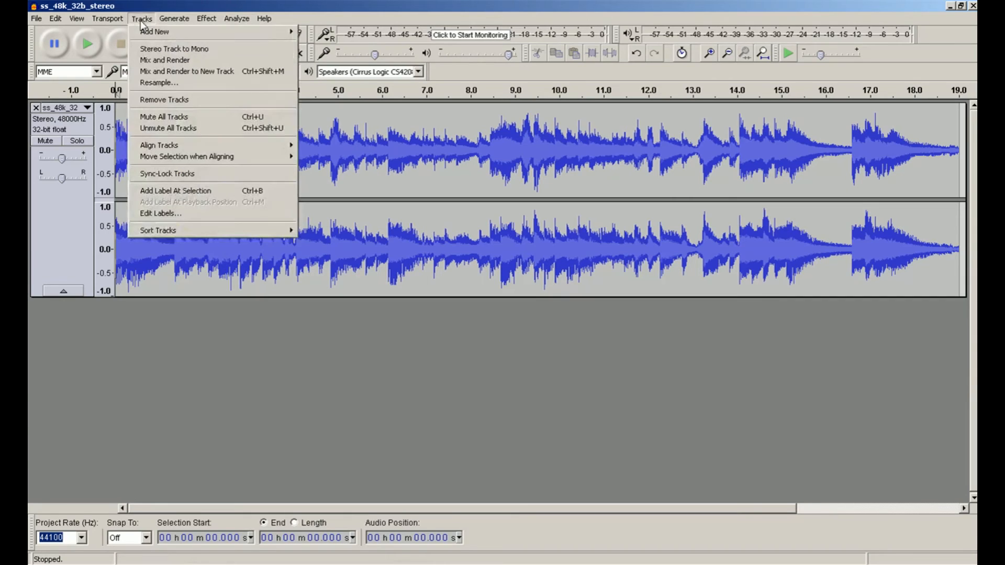
click(174, 49)
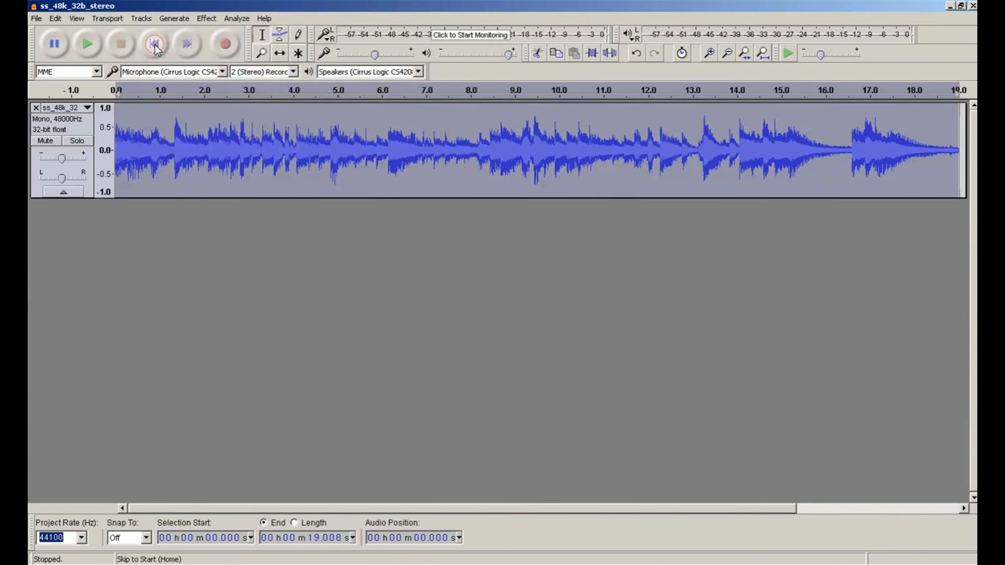
click(35, 18)
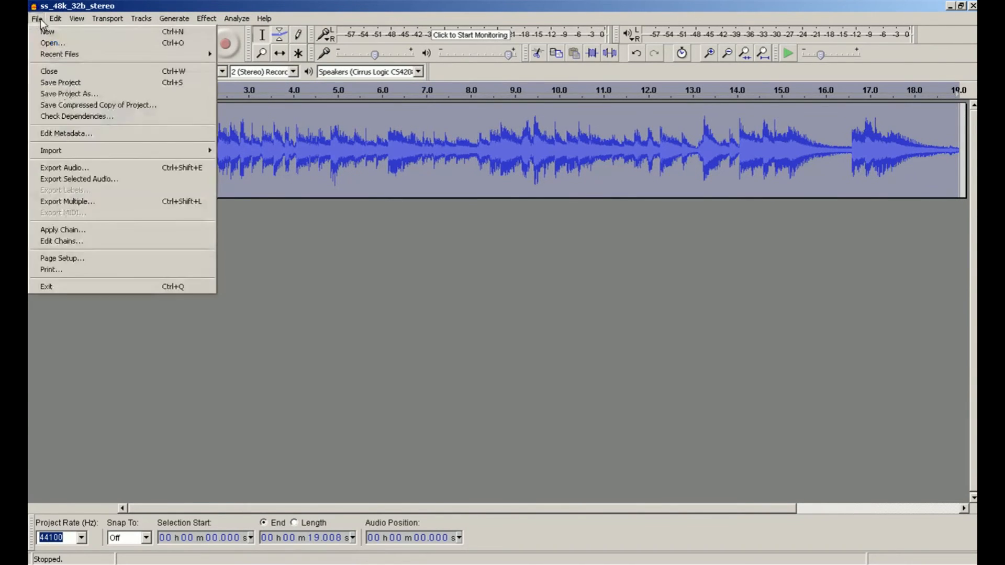
mouse_move(59, 167)
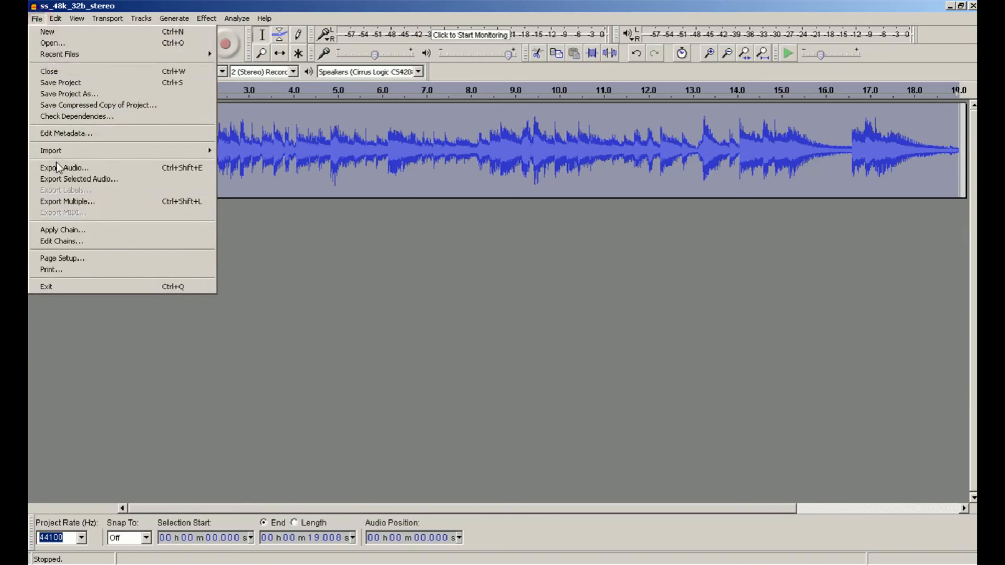
Step: Export the mono track as ss_441k_16b_mono.wav, a 16-bit WAV with blank metadata
click(66, 168)
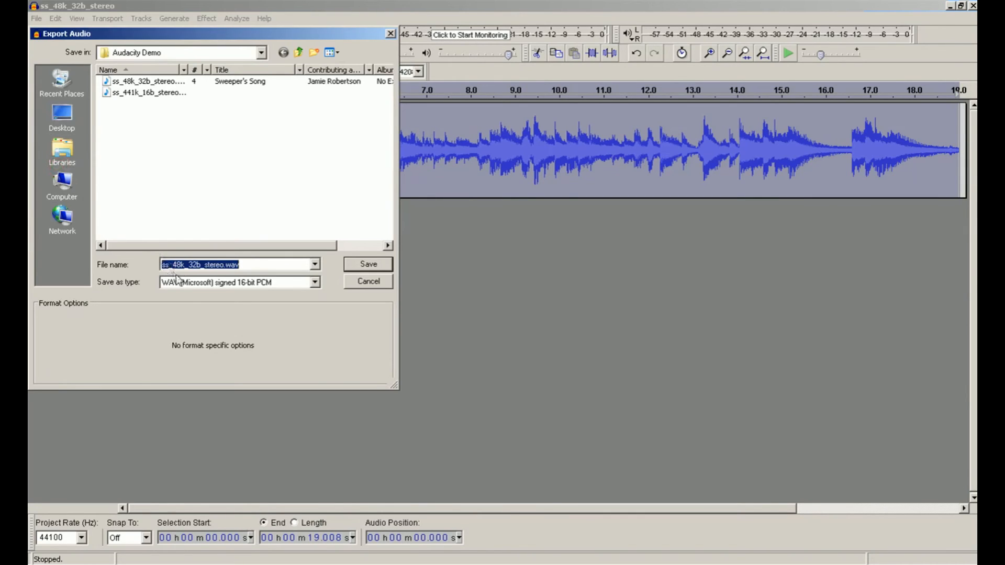
click(149, 92)
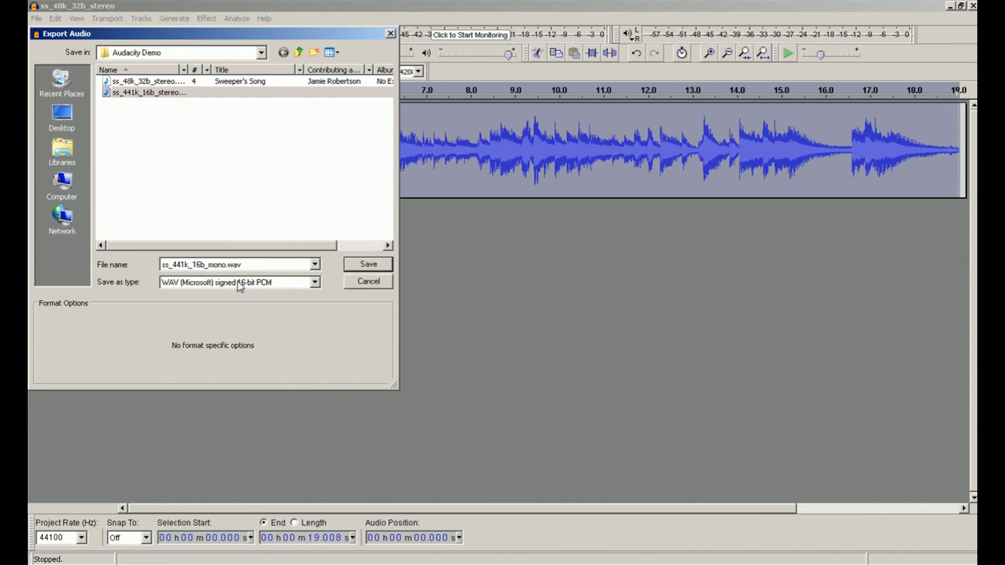
click(368, 264)
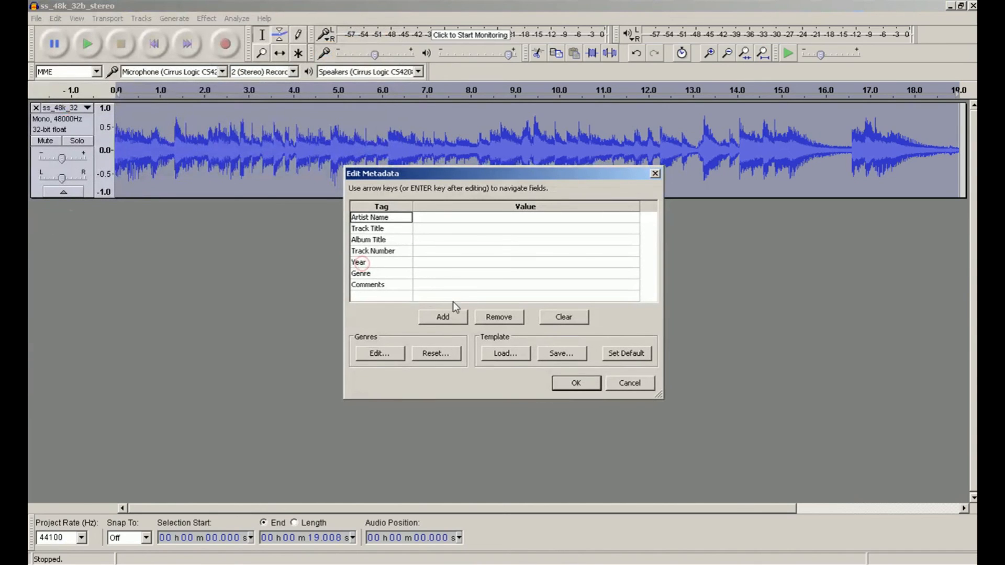
click(575, 384)
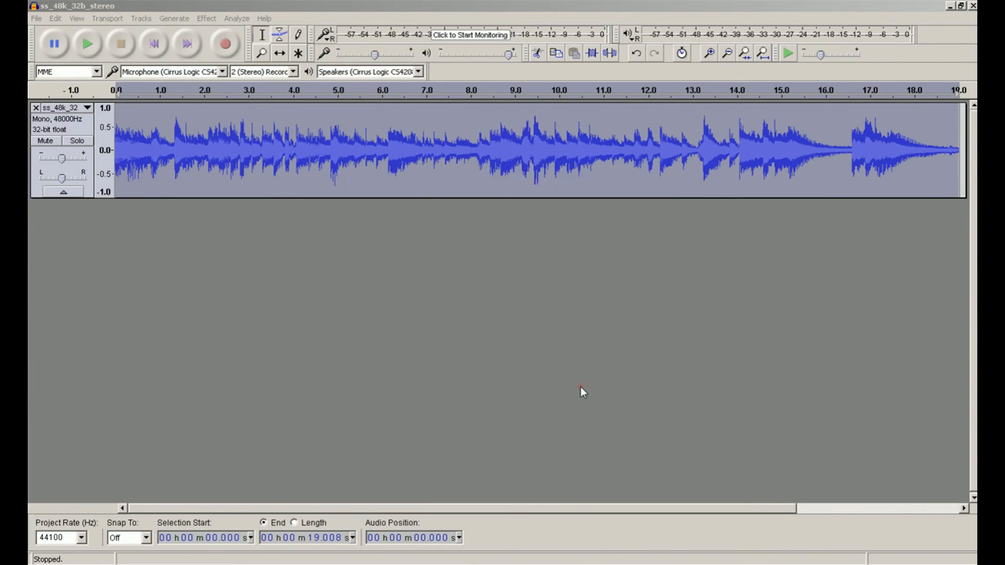